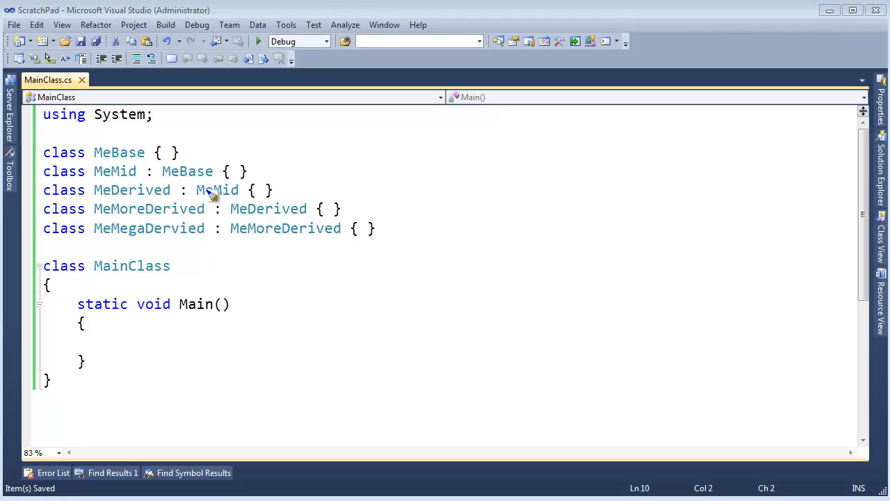
mouse_move(150, 214)
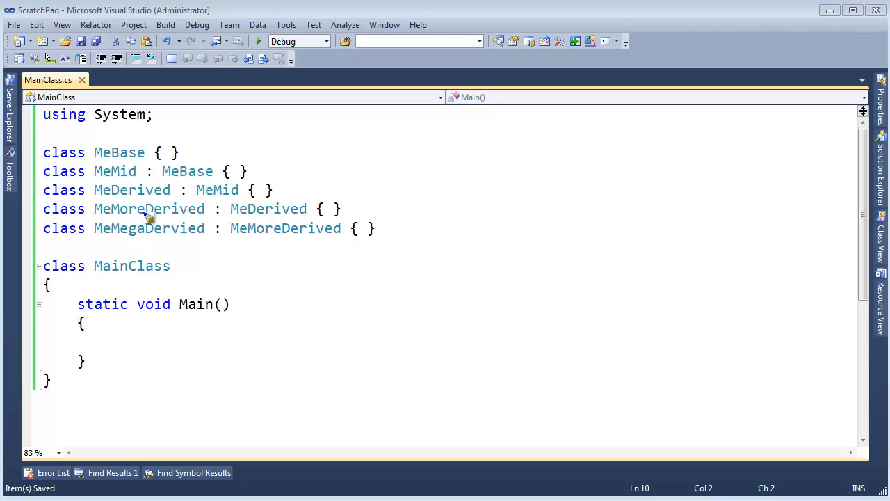
mouse_move(164, 233)
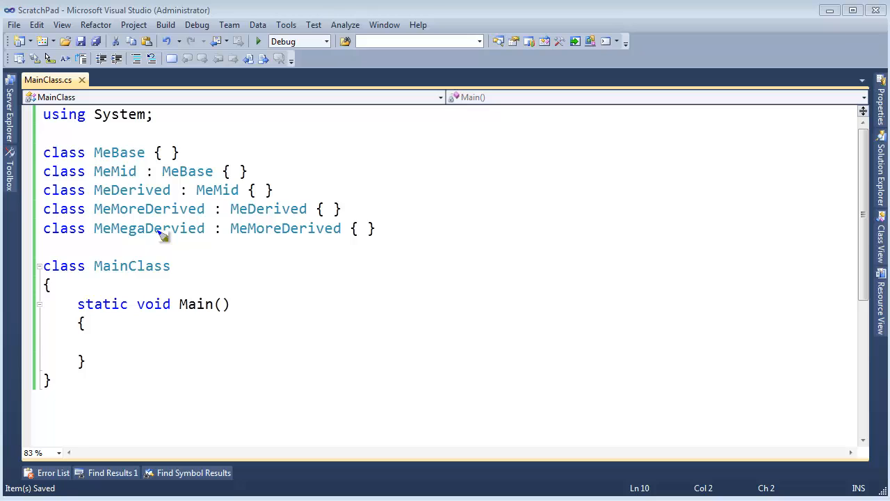
mouse_move(275, 240)
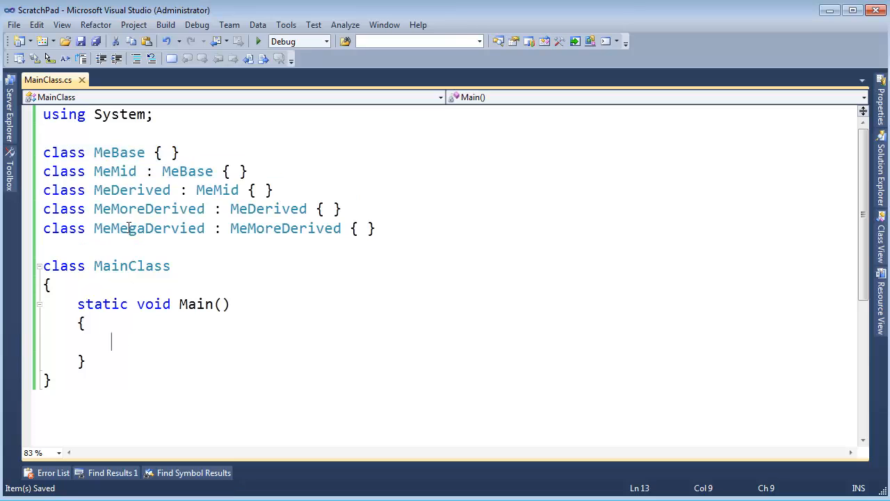
Step: Write 'Type type = typeof(MeMegaDervied);' and a while (type != null) loop printing type.Name and stepping to type.BaseType
text(Type type = typeof(MeMegaDervied)
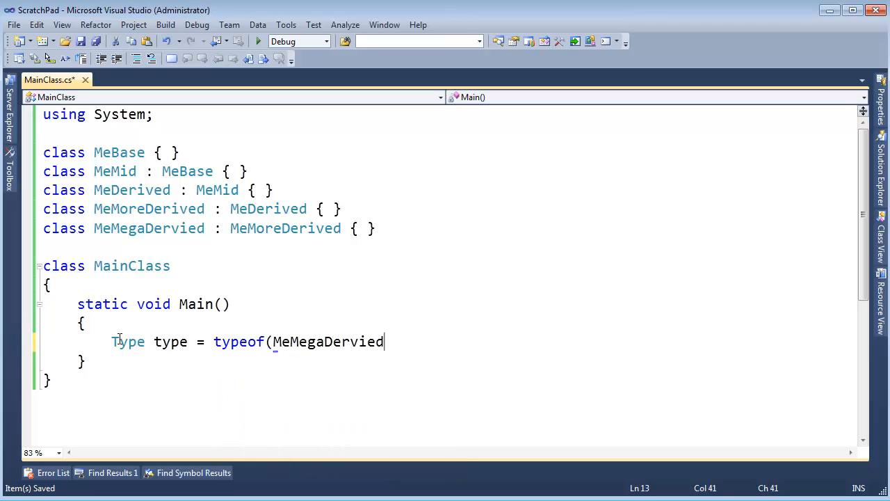
text();)
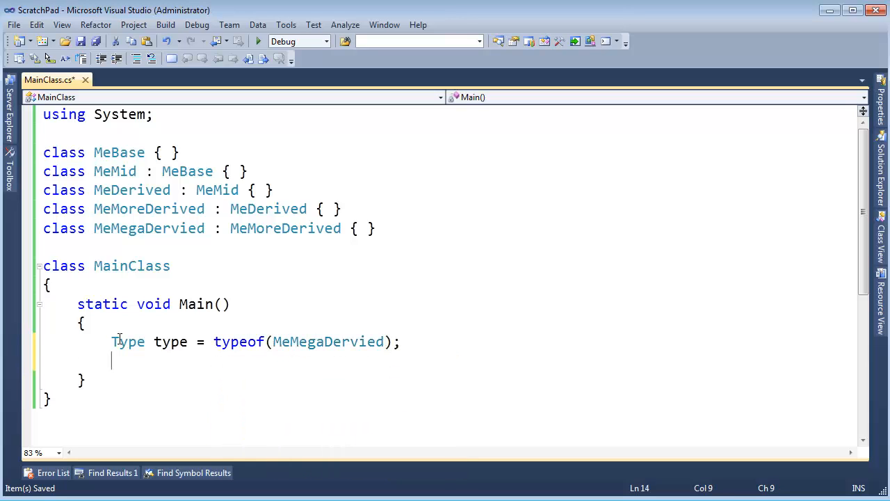
text(while(type != null))
text(Console.WriteLine();)
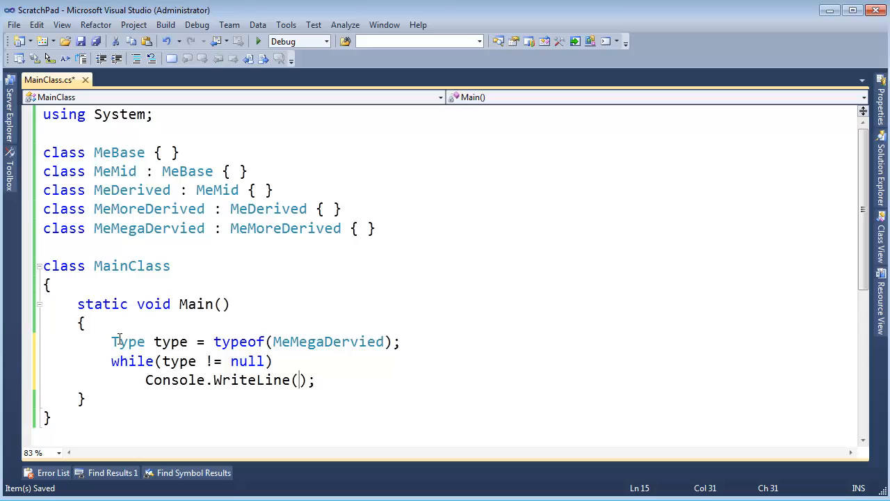
text(type.Name)
text({)
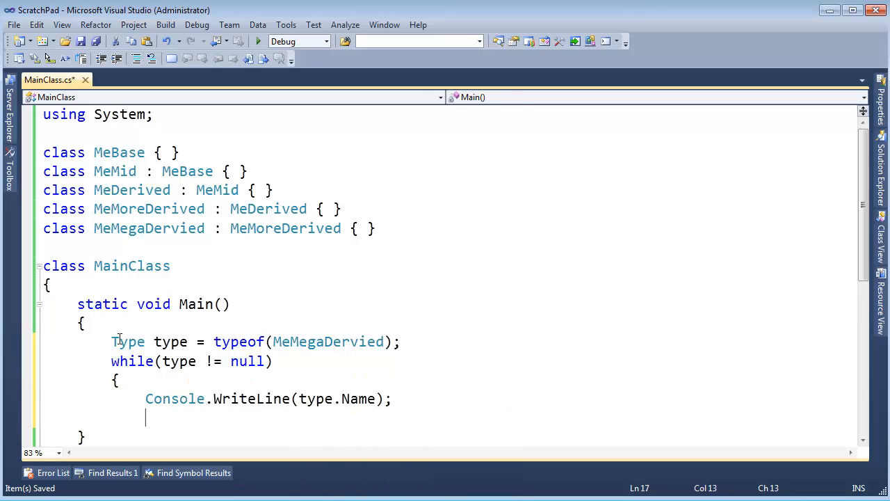
text(type =)
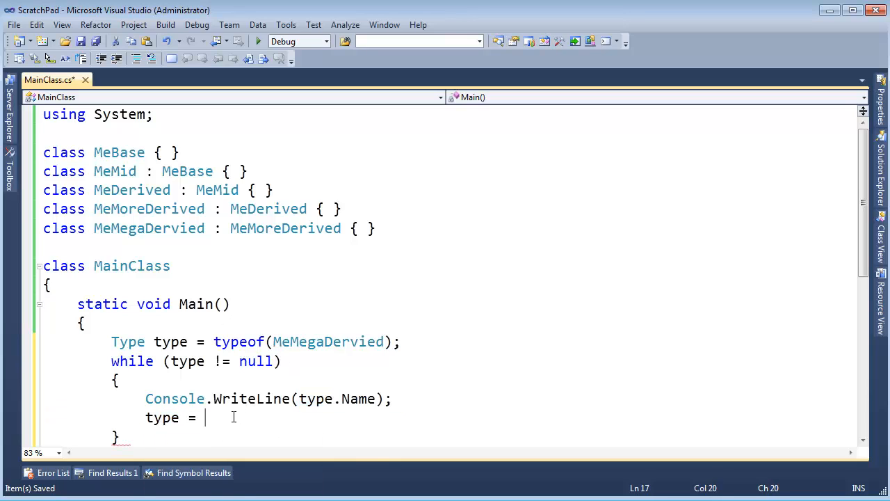
text(type.ba)
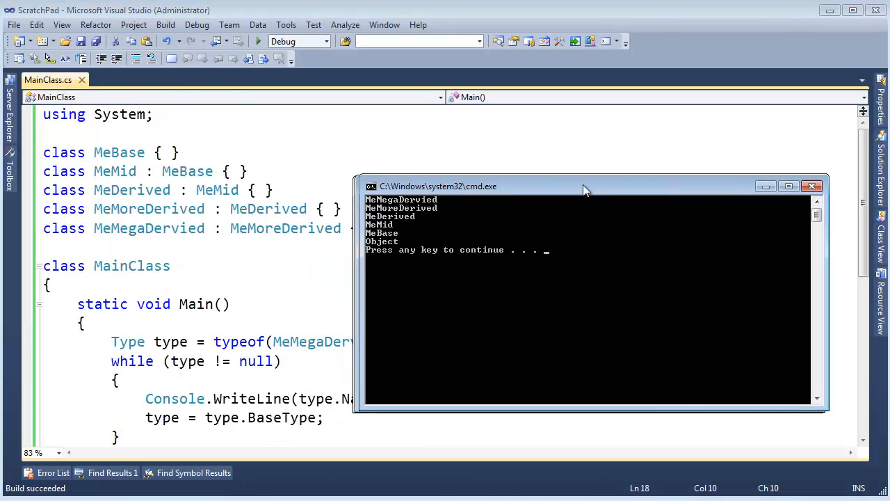
Step: Move the cmd.exe output window to the right of the class declarations
drag(587, 186, 640, 173)
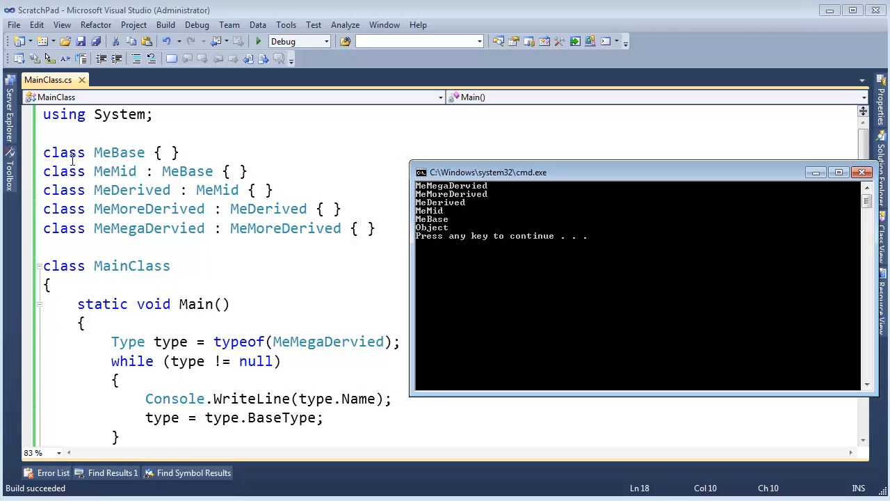
mouse_move(445, 210)
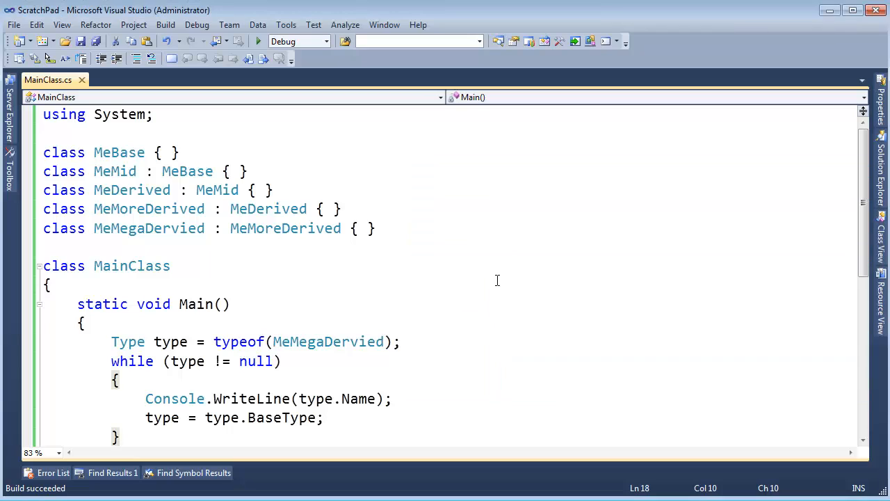
Step: Select the BaseType property in the loop body after dismissing the console
double_click(281, 417)
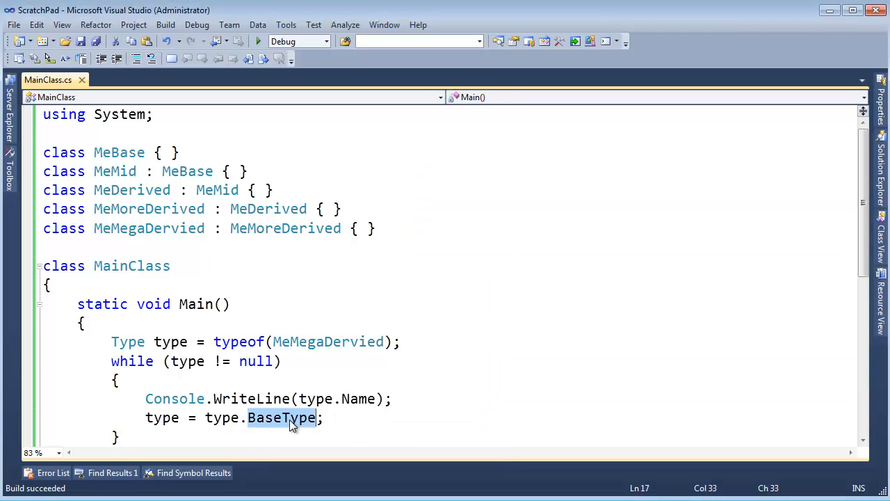